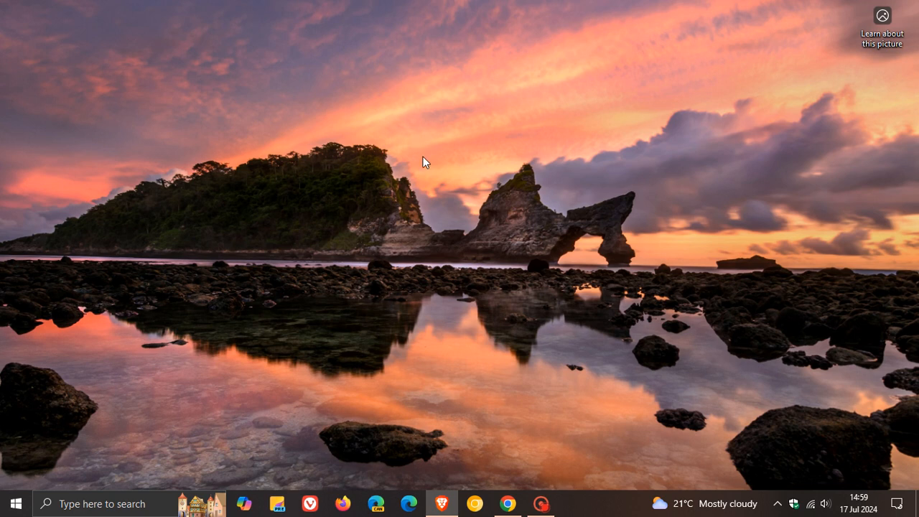
{"action": "mouse_move", "coordinate": [471, 199]}
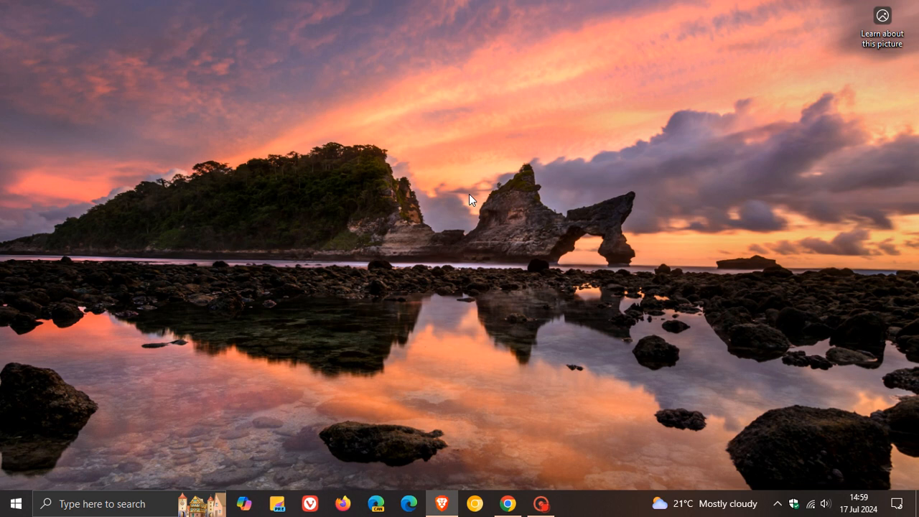
{"action": "mouse_move", "coordinate": [13, 500]}
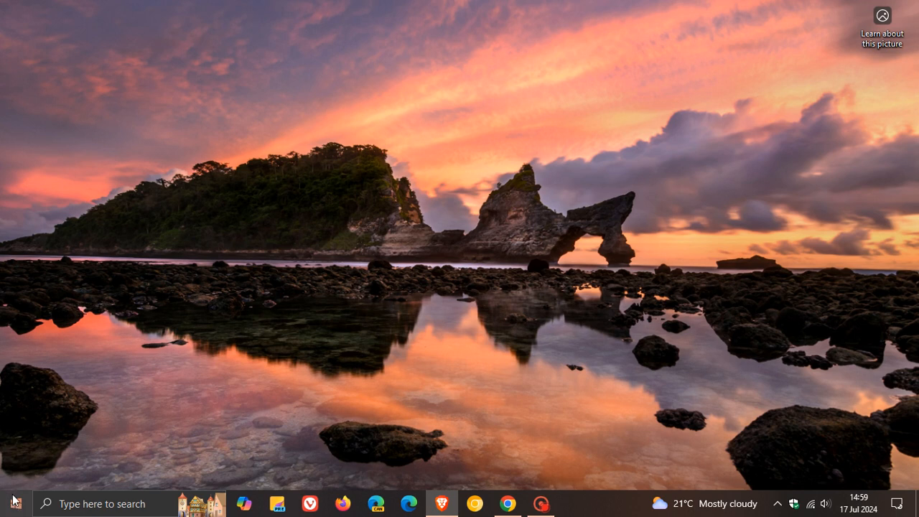
Lock the PC, view the East London 21°C weather card, then return to the desktop
{"action": "left_click", "coordinate": [12, 503]}
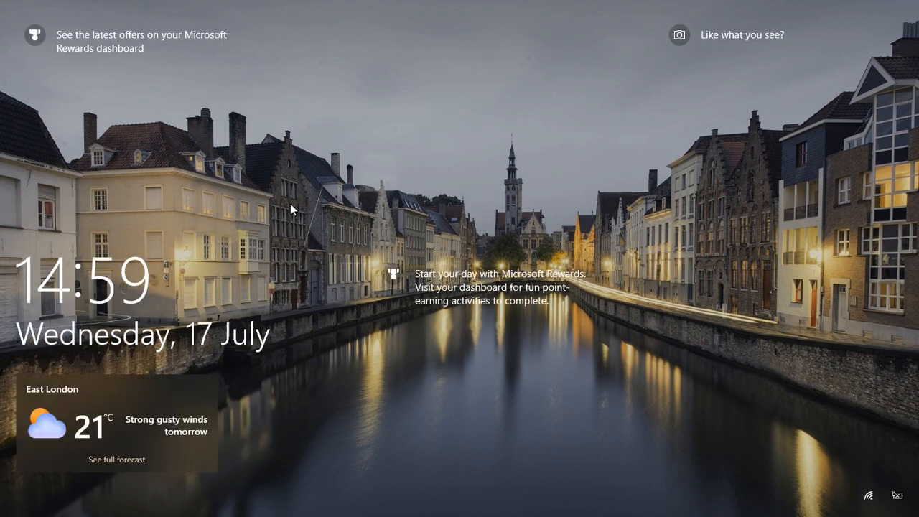
{"action": "mouse_move", "coordinate": [169, 368]}
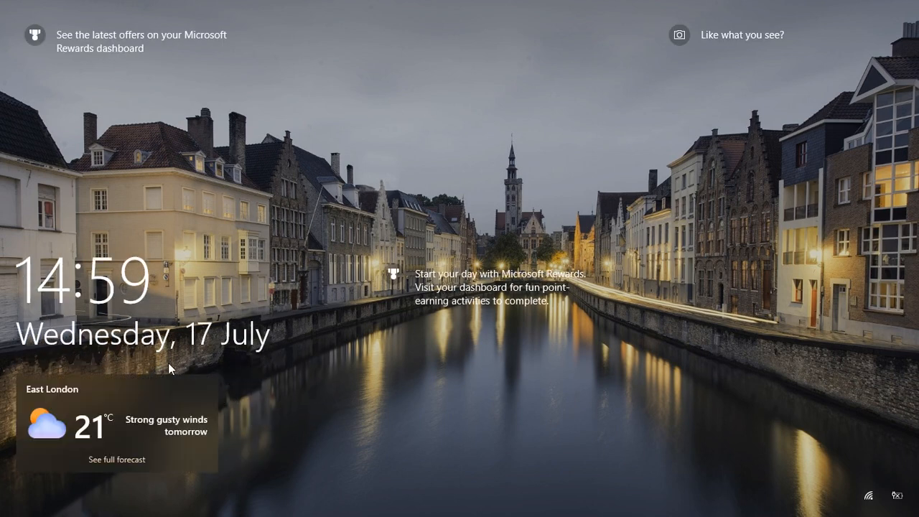
{"action": "mouse_move", "coordinate": [332, 366]}
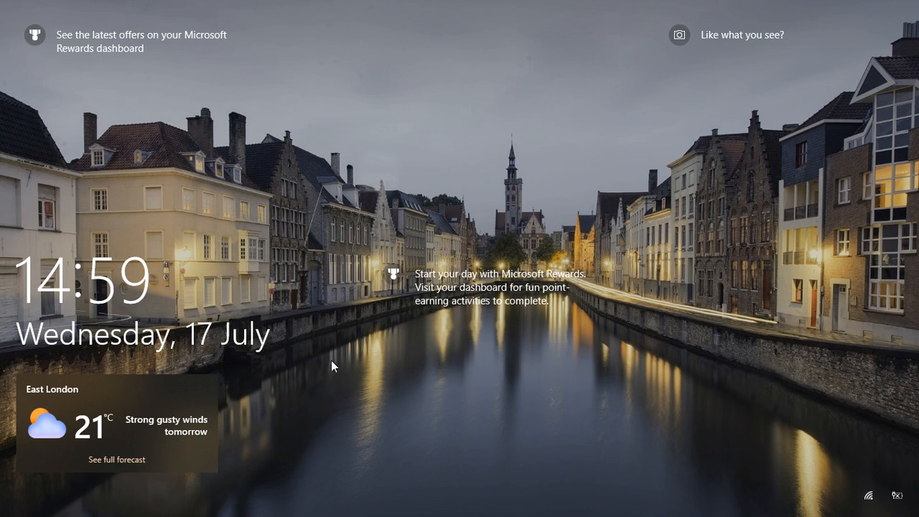
{"action": "mouse_move", "coordinate": [705, 408]}
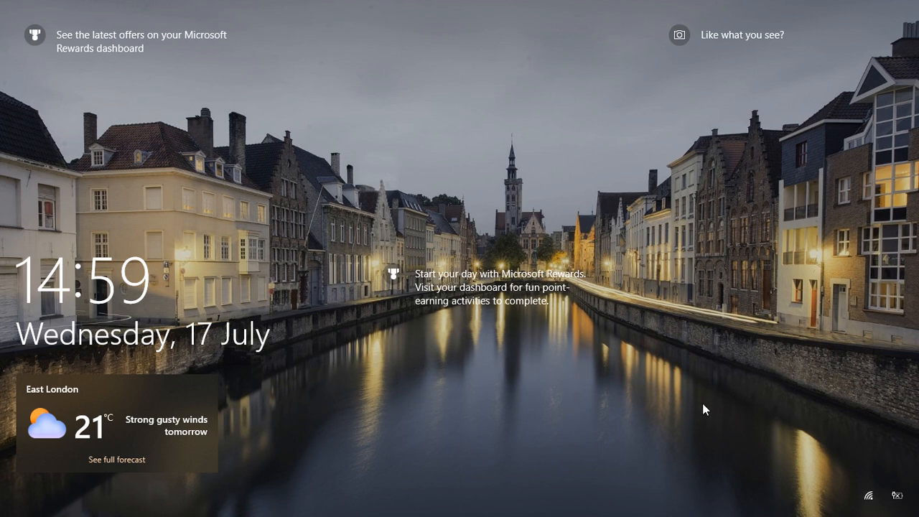
{"action": "mouse_move", "coordinate": [298, 381]}
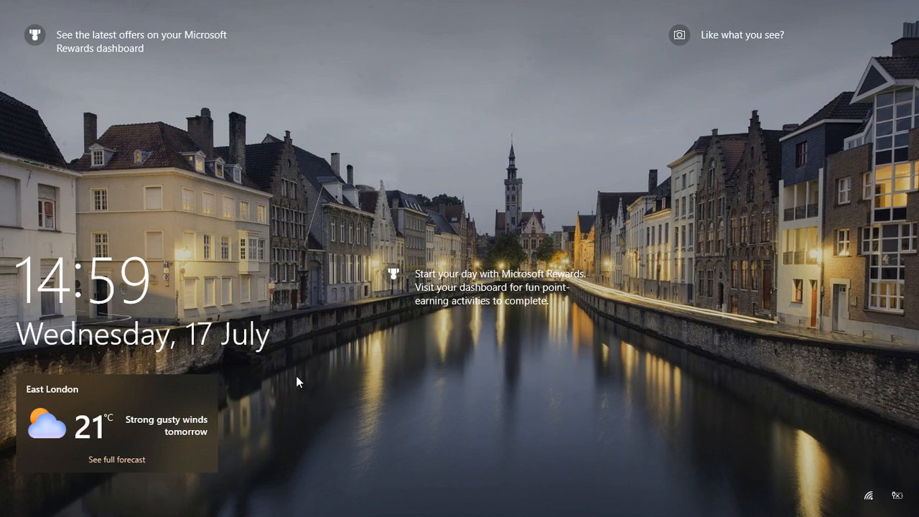
{"action": "mouse_move", "coordinate": [190, 339]}
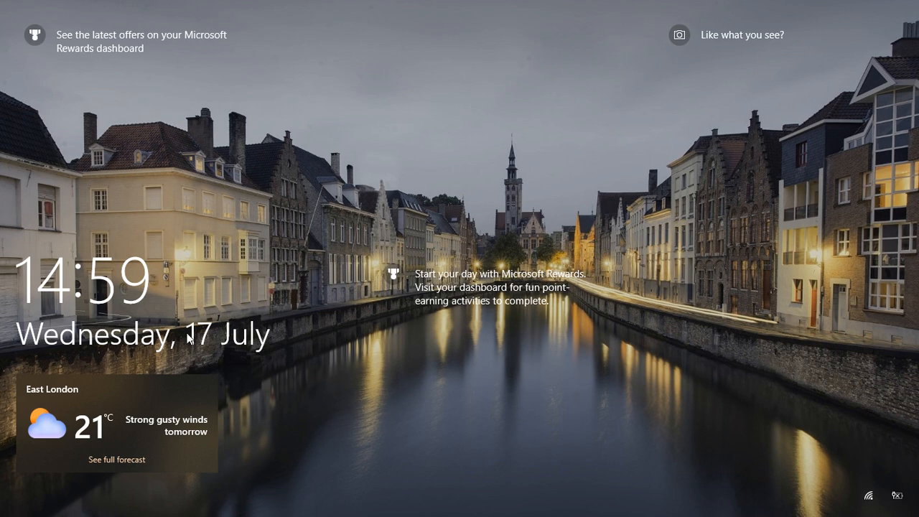
{"action": "mouse_move", "coordinate": [338, 345]}
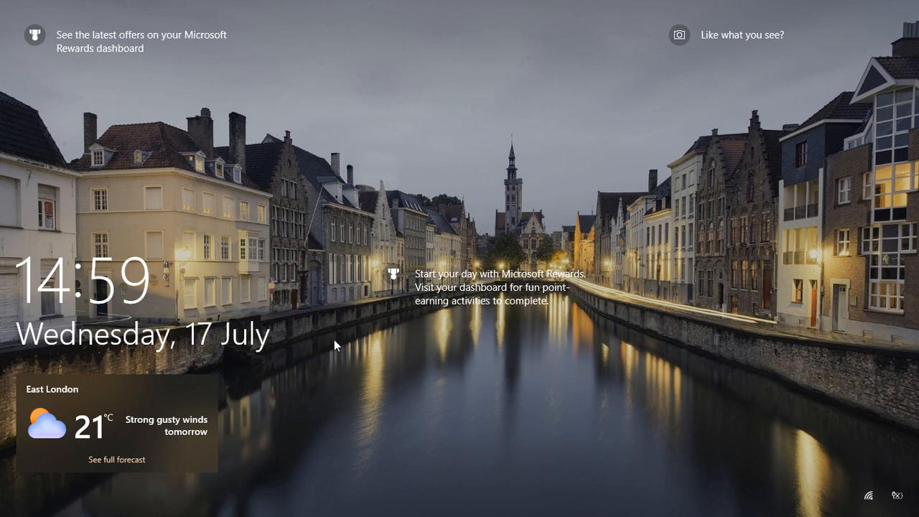
{"action": "mouse_move", "coordinate": [324, 345]}
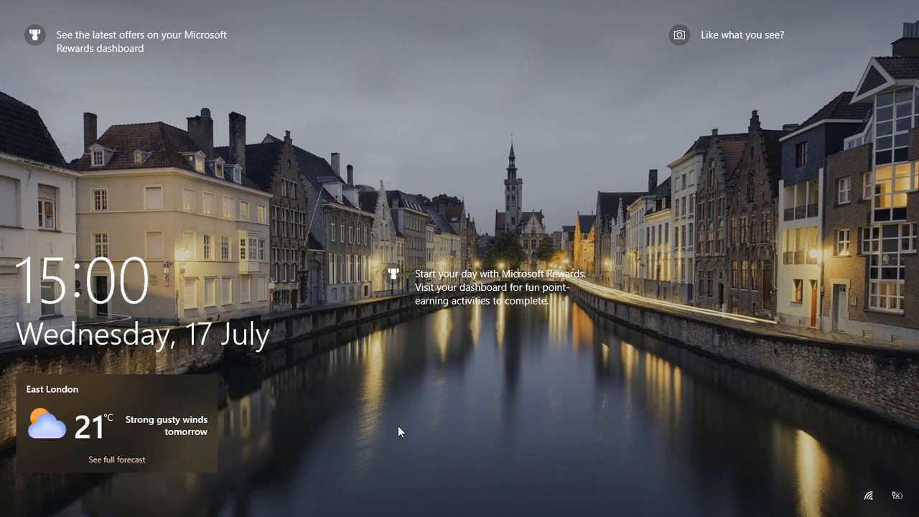
{"action": "mouse_move", "coordinate": [548, 401]}
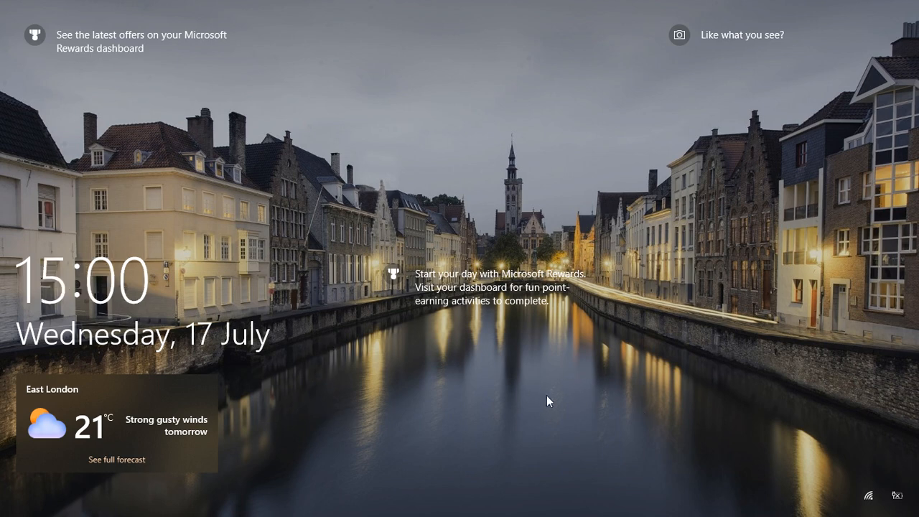
{"action": "mouse_move", "coordinate": [574, 401]}
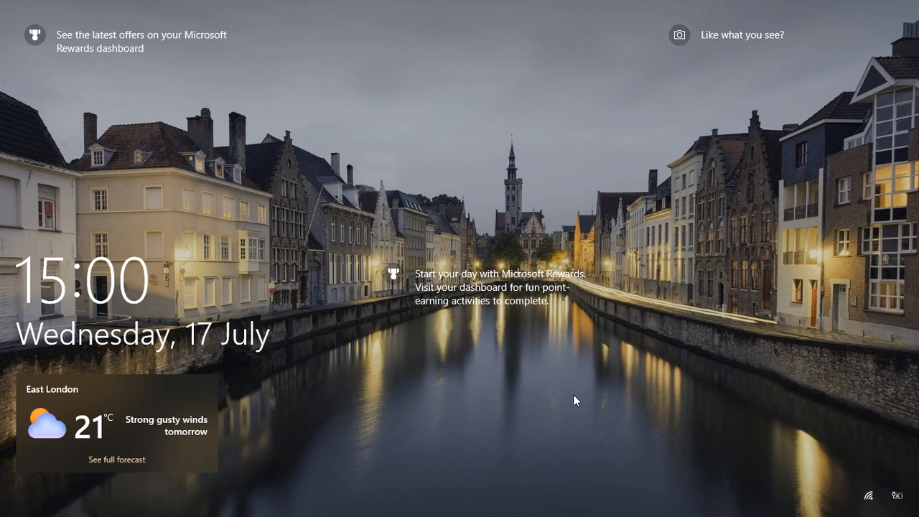
{"action": "mouse_move", "coordinate": [264, 430]}
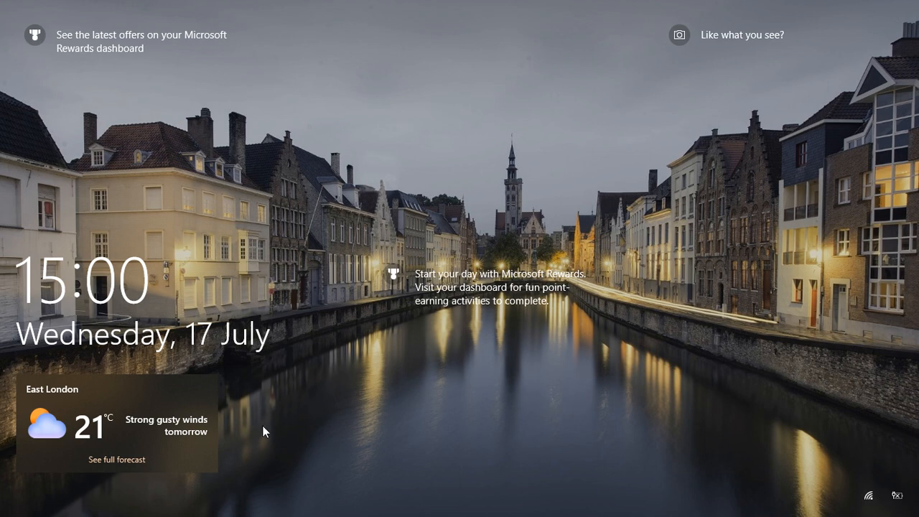
{"action": "mouse_move", "coordinate": [306, 427]}
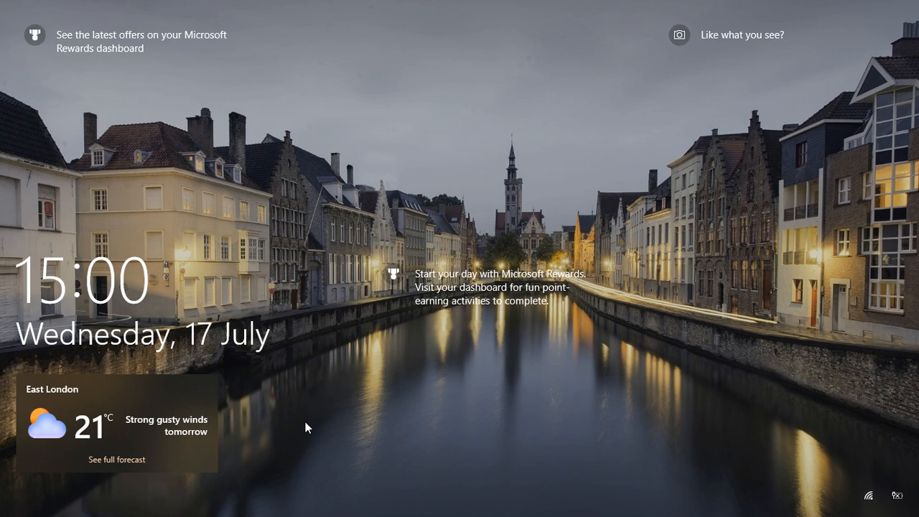
{"action": "mouse_move", "coordinate": [308, 398]}
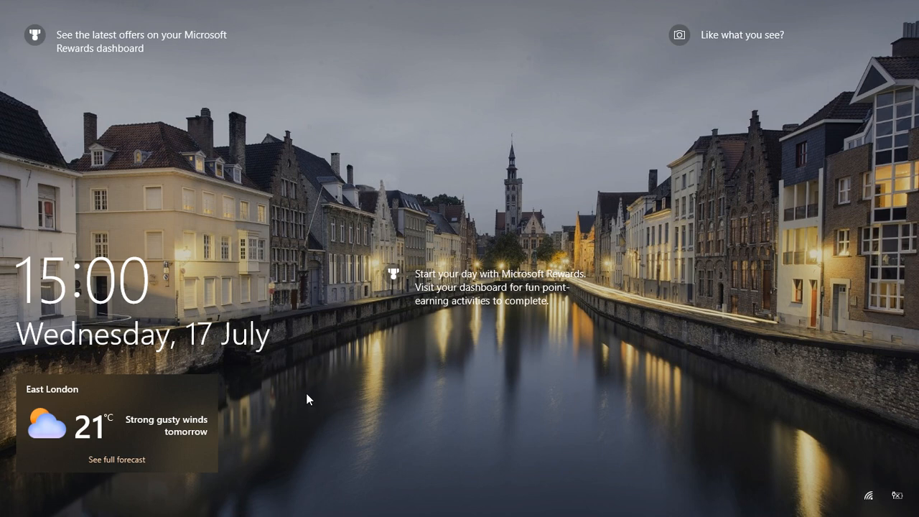
{"action": "mouse_move", "coordinate": [319, 410]}
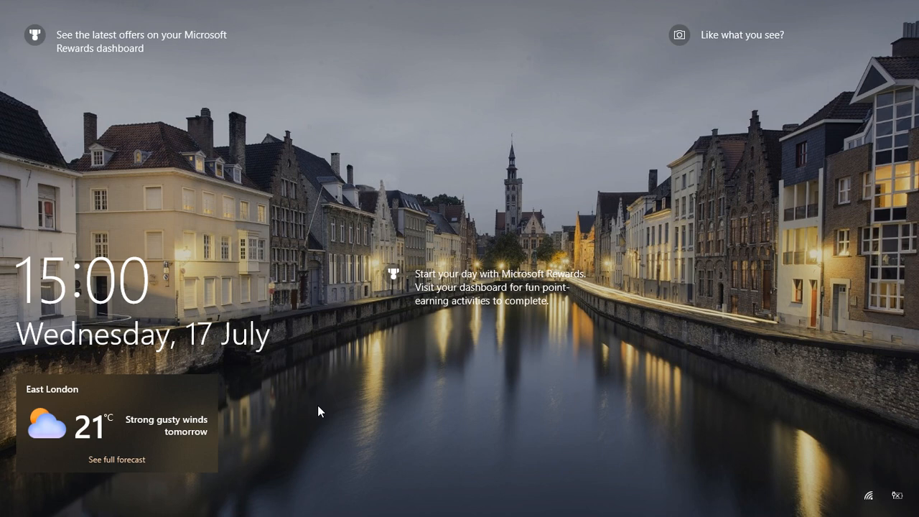
{"action": "key", "text": "enter"}
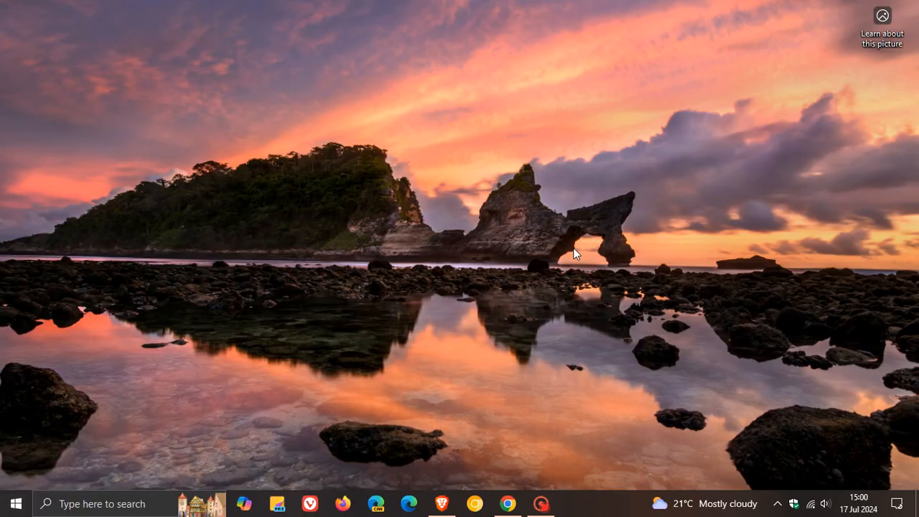
{"action": "mouse_move", "coordinate": [525, 282]}
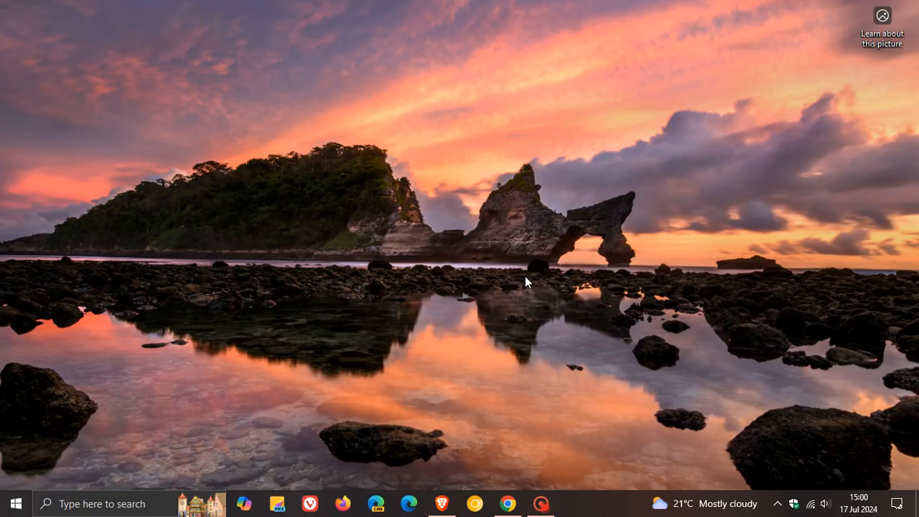
{"action": "mouse_move", "coordinate": [420, 241]}
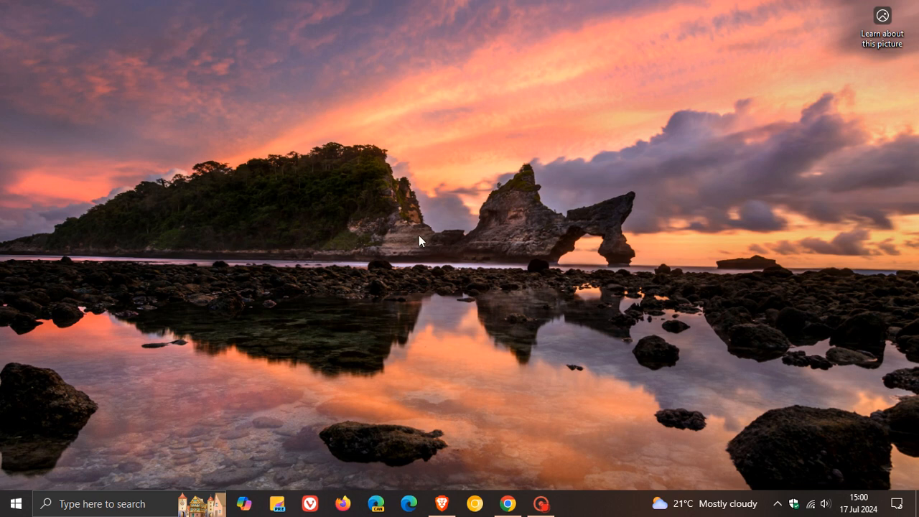
Open the Start menu showing installed apps and pinned tiles
{"action": "left_click", "coordinate": [16, 503]}
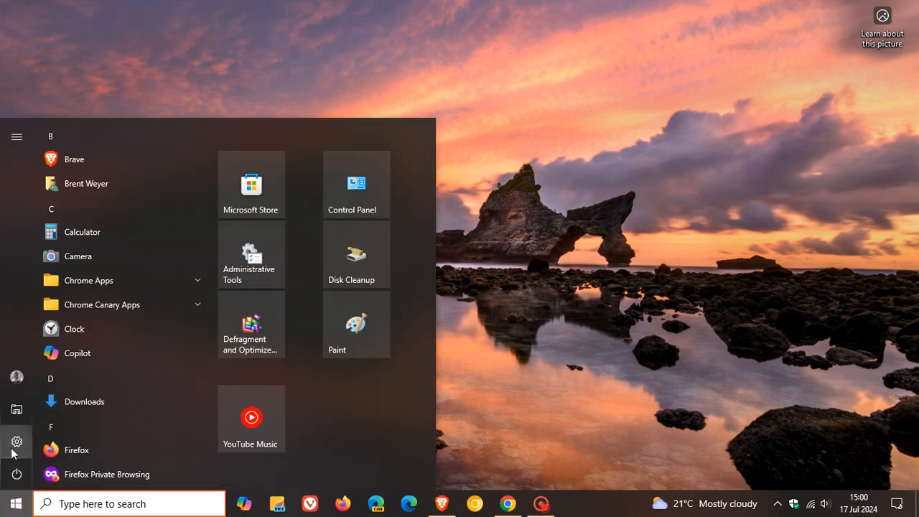
Go to Settings > Personalization > Lock screen
{"action": "left_click", "coordinate": [17, 441]}
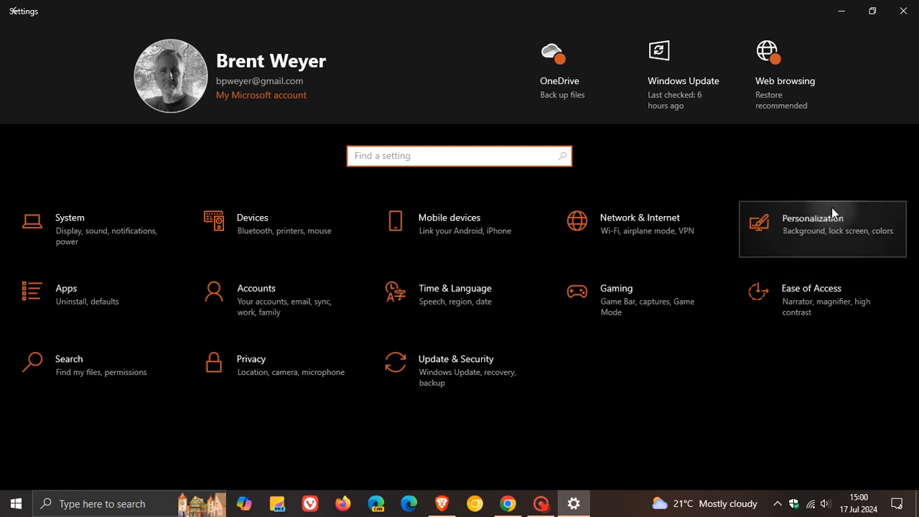
{"action": "left_click", "coordinate": [812, 223]}
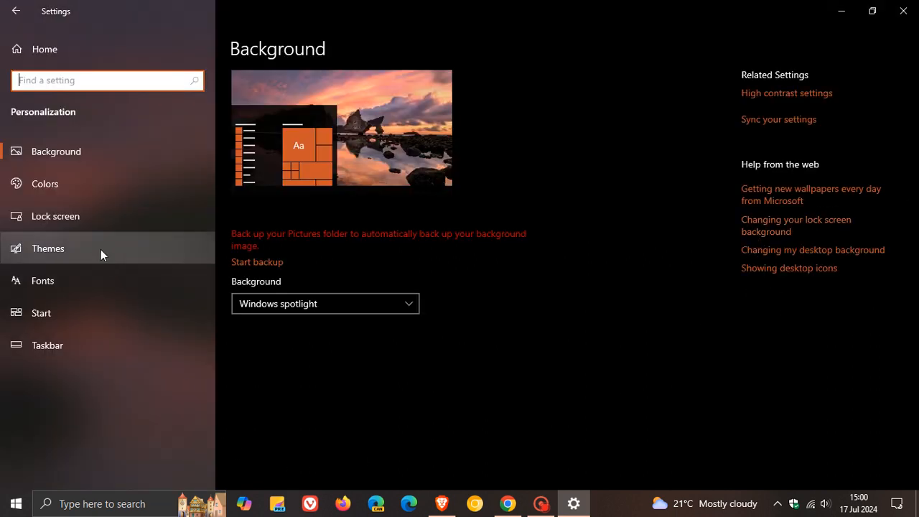
{"action": "left_click", "coordinate": [56, 216]}
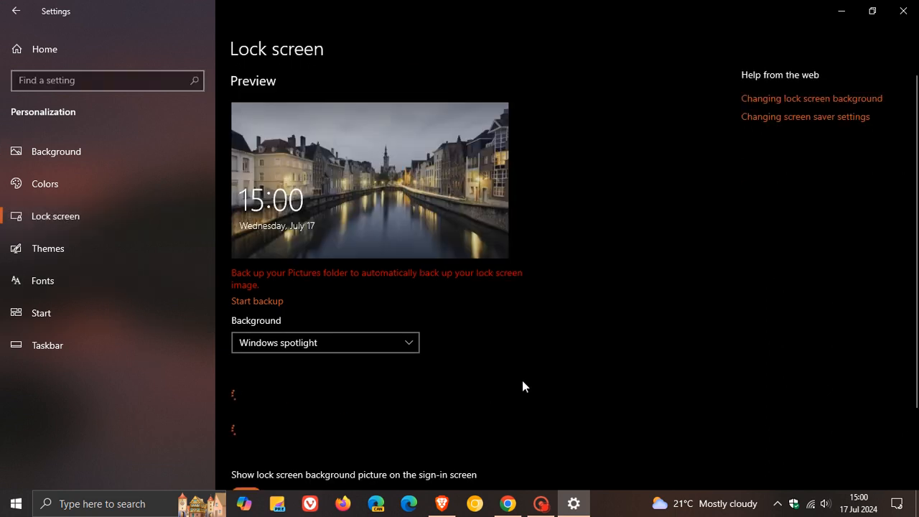
Change the detailed-status app from Weather and more to None
{"action": "scroll", "scroll_direction": "down", "scroll_amount": 3}
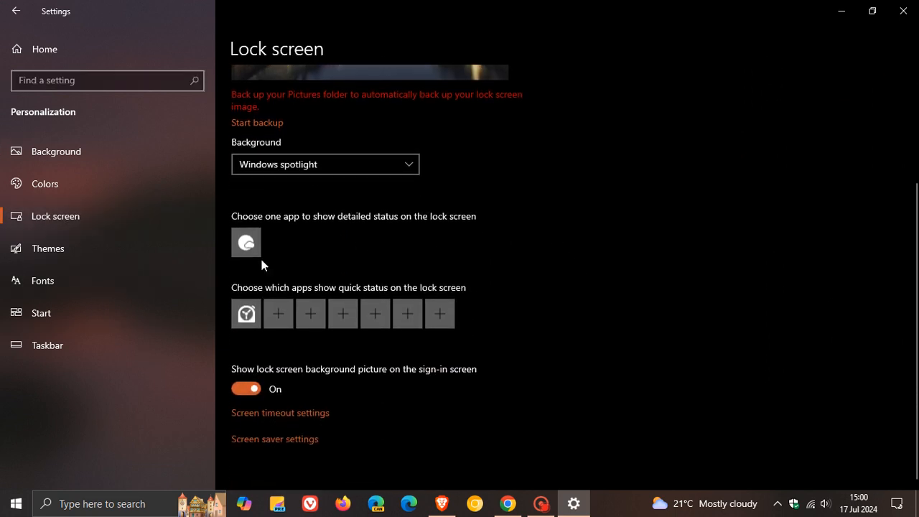
{"action": "mouse_move", "coordinate": [246, 248]}
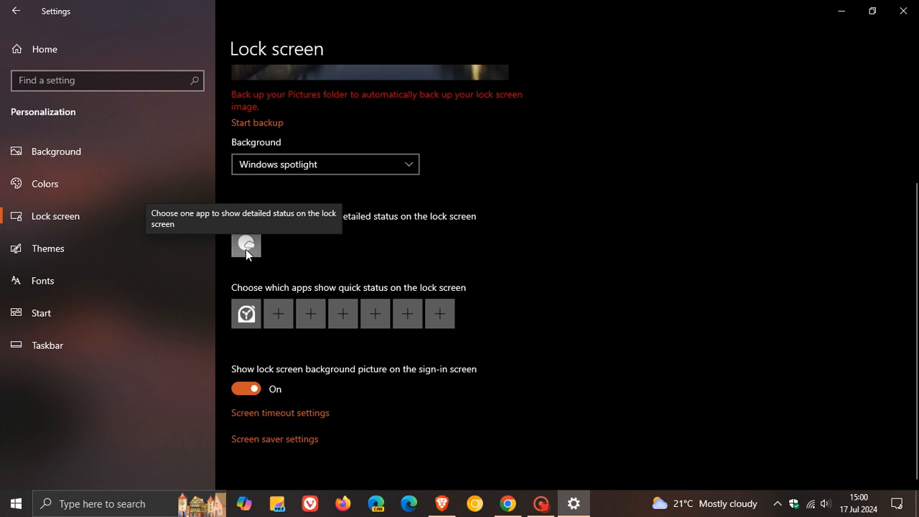
{"action": "left_click", "coordinate": [246, 244]}
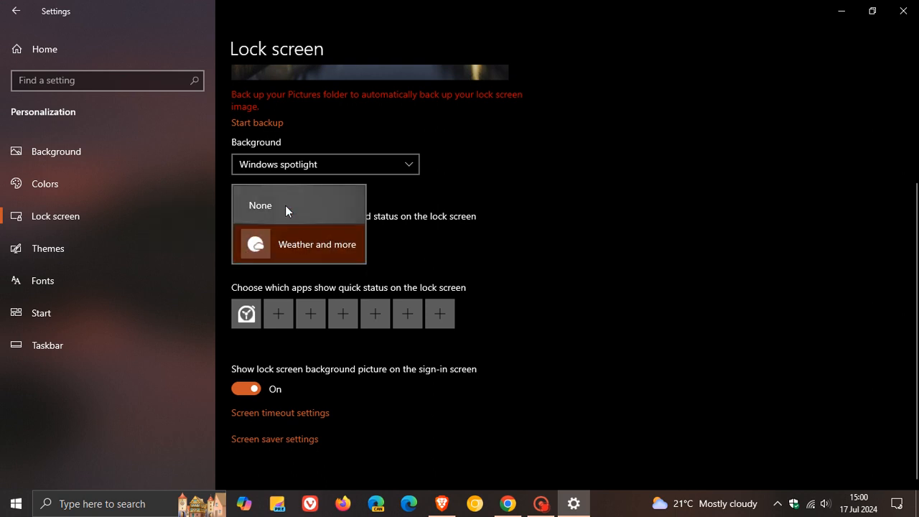
{"action": "left_click", "coordinate": [260, 205]}
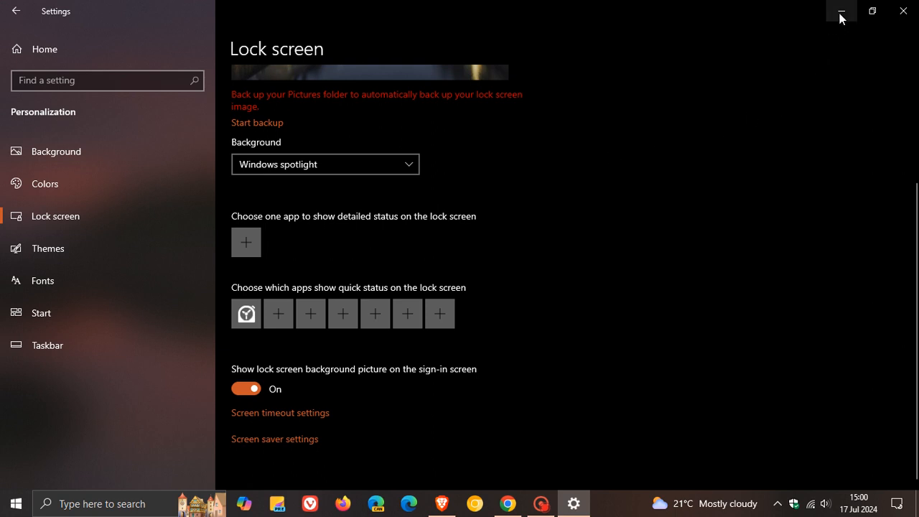
Lock the PC from Start to confirm the weather widget is gone
{"action": "left_click", "coordinate": [16, 503]}
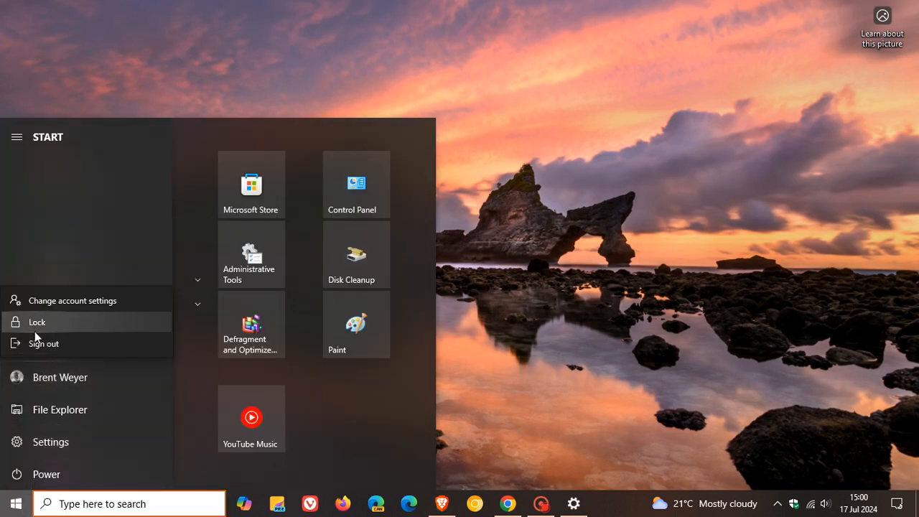
{"action": "left_click", "coordinate": [37, 322]}
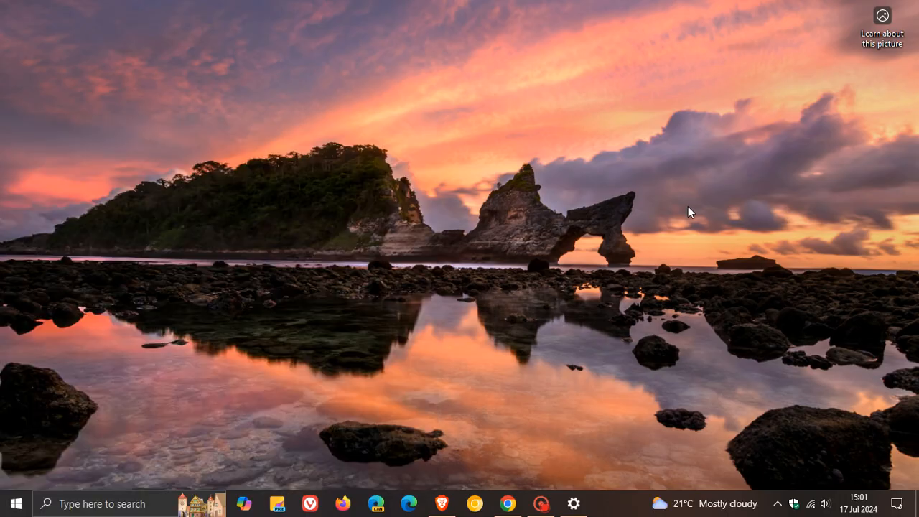
{"action": "left_click", "coordinate": [574, 503]}
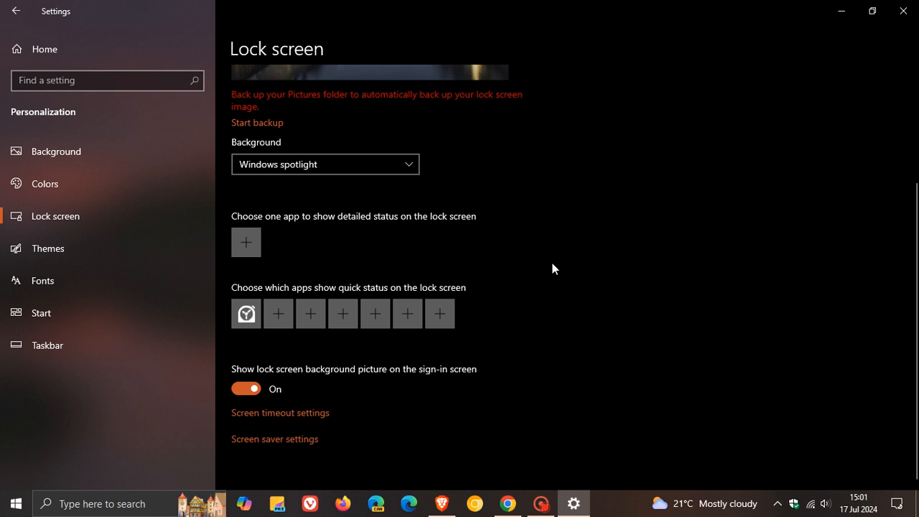
{"action": "mouse_move", "coordinate": [535, 251]}
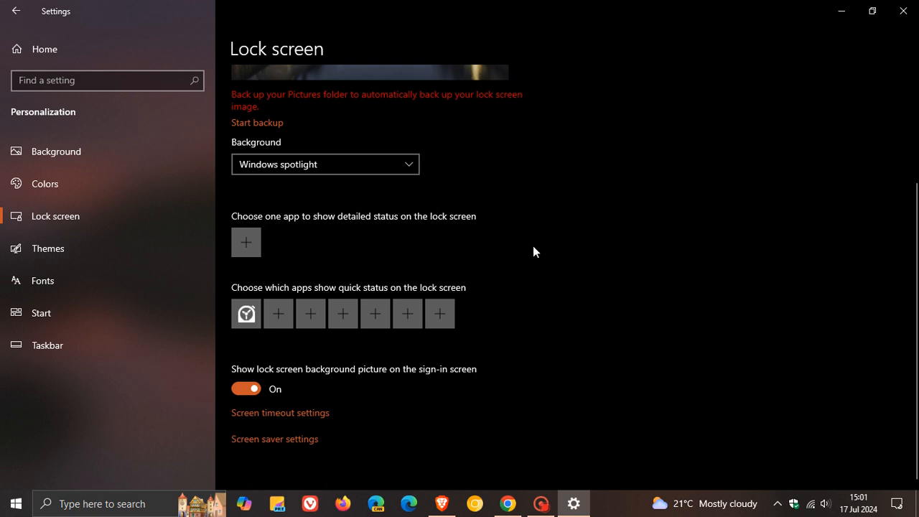
{"action": "mouse_move", "coordinate": [663, 268]}
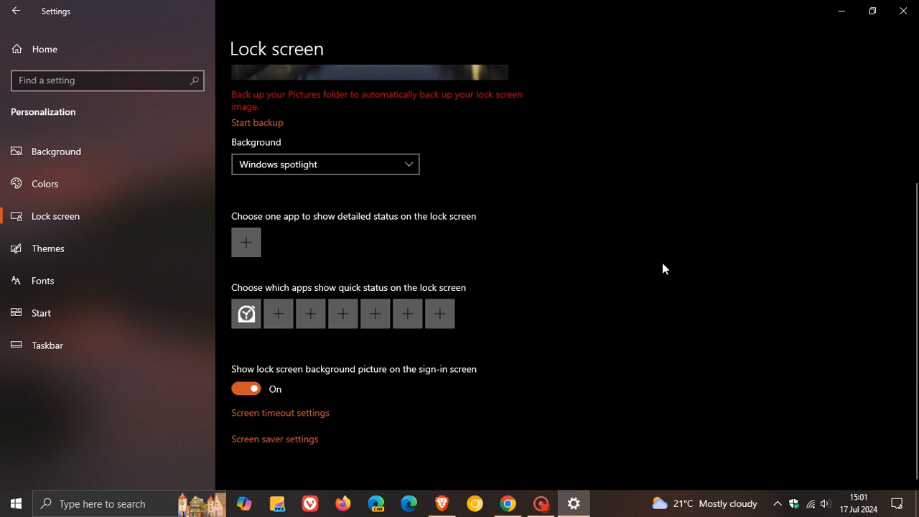
{"action": "mouse_move", "coordinate": [682, 261]}
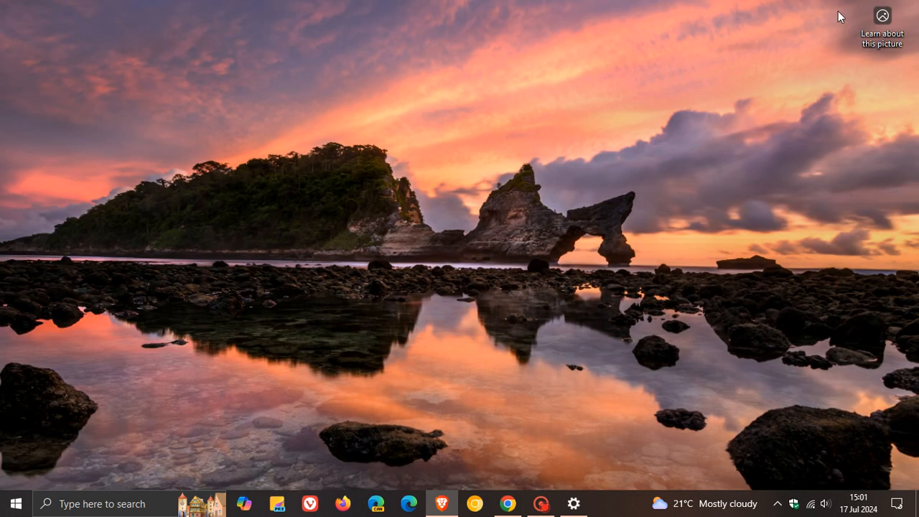
{"action": "mouse_move", "coordinate": [567, 182]}
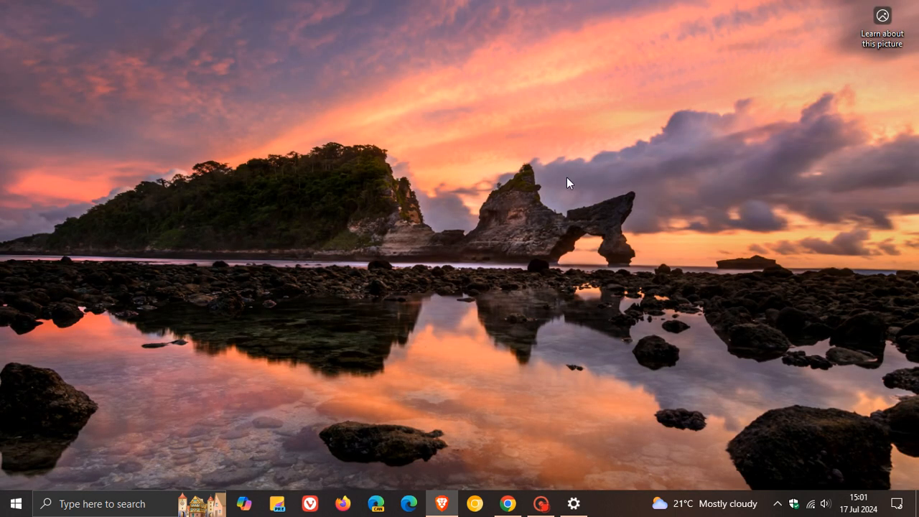